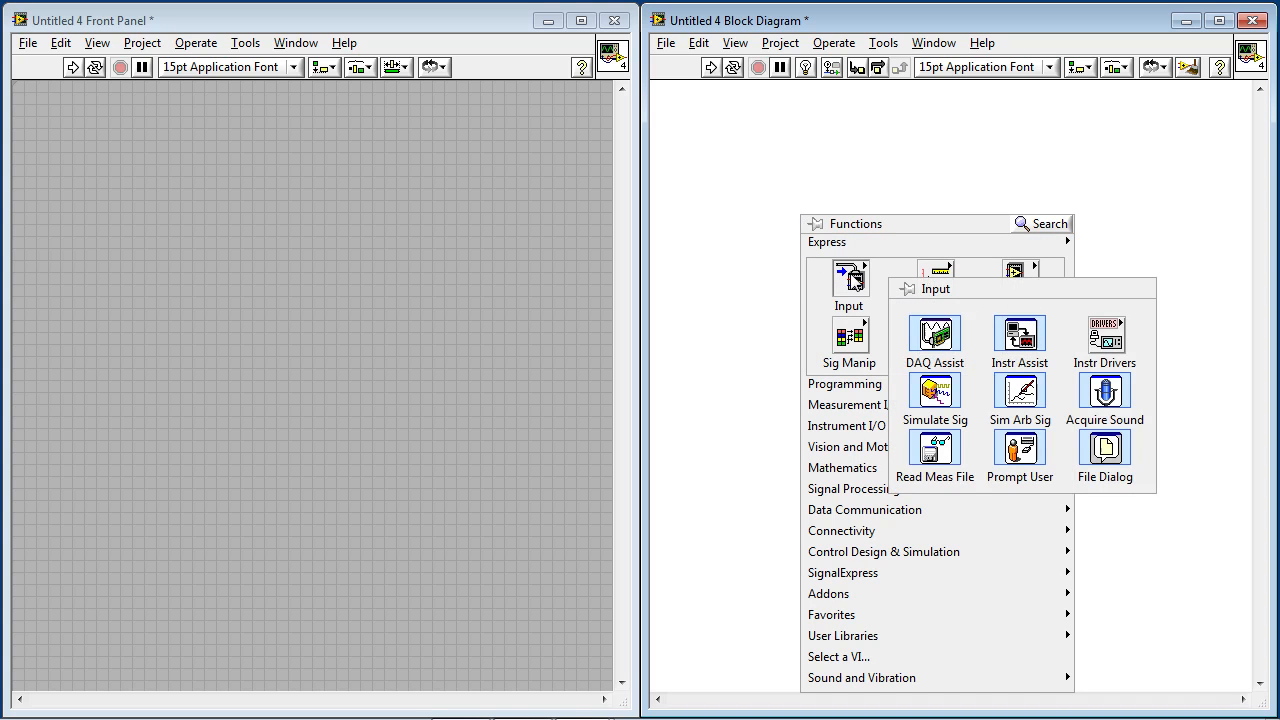
mouse_move(934, 337)
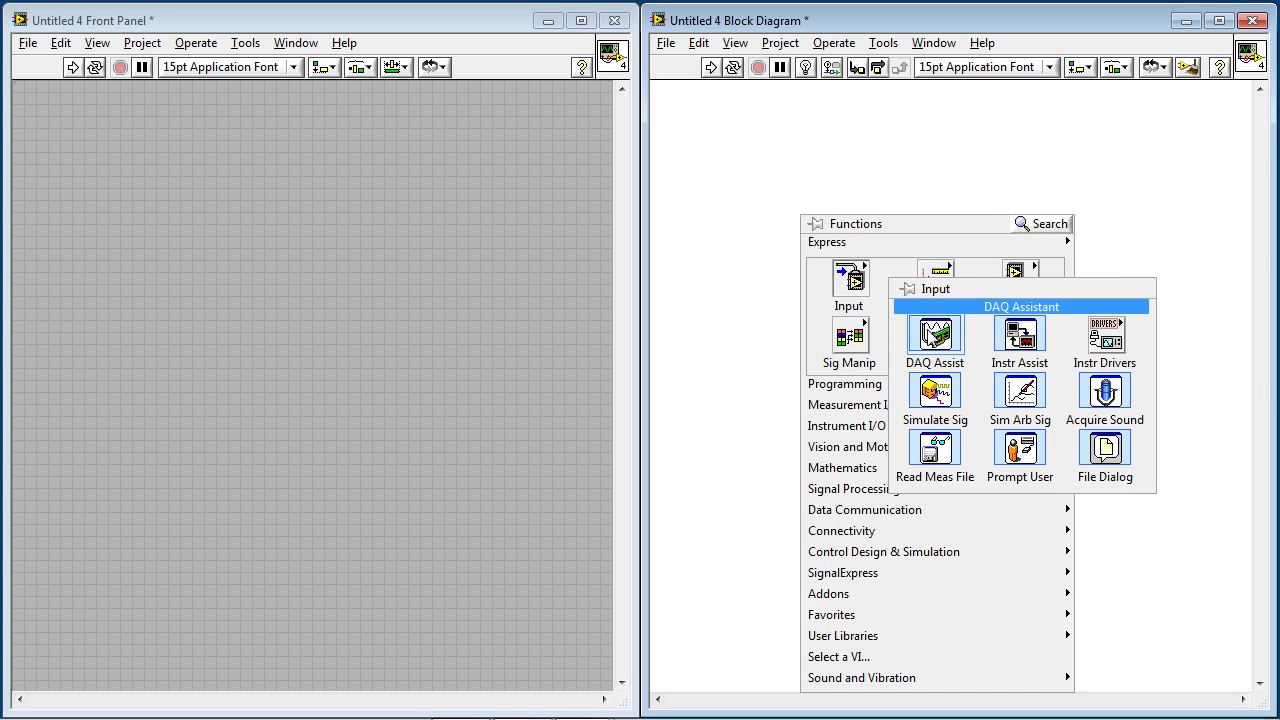
Place a DAQ Assistant on the block diagram and start its new-task setup.
left_click(934, 335)
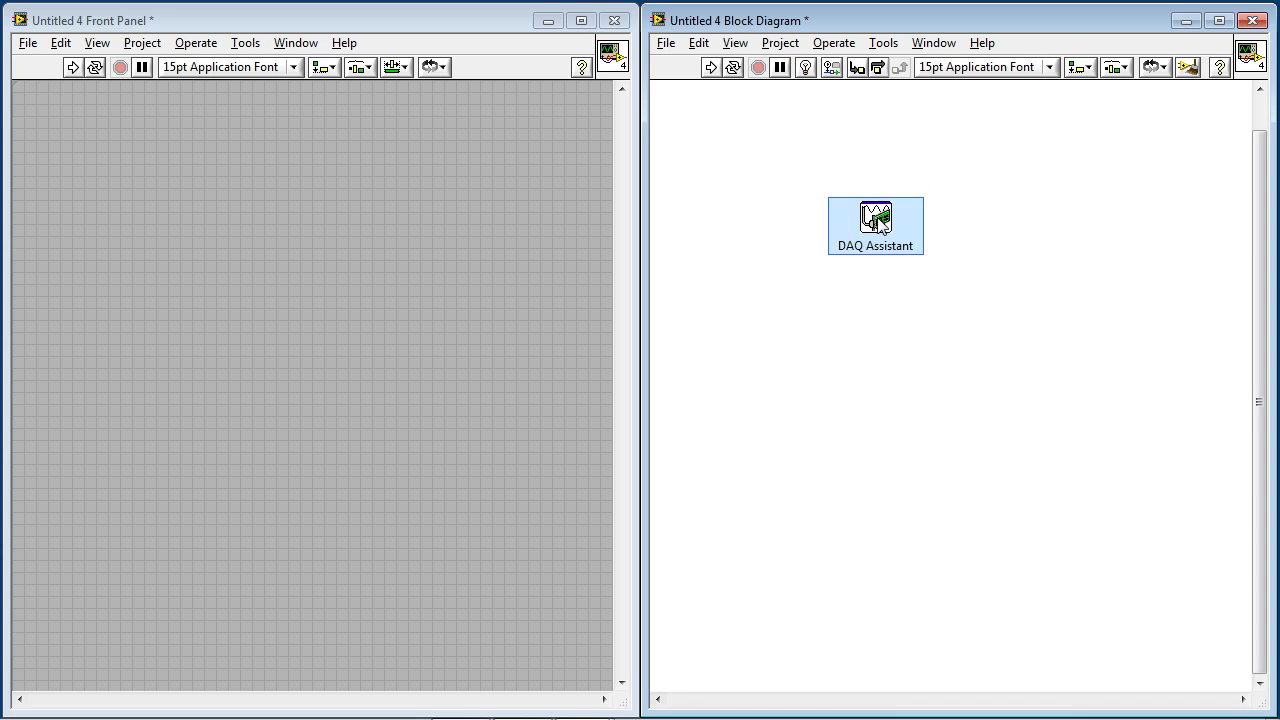
double_click(875, 218)
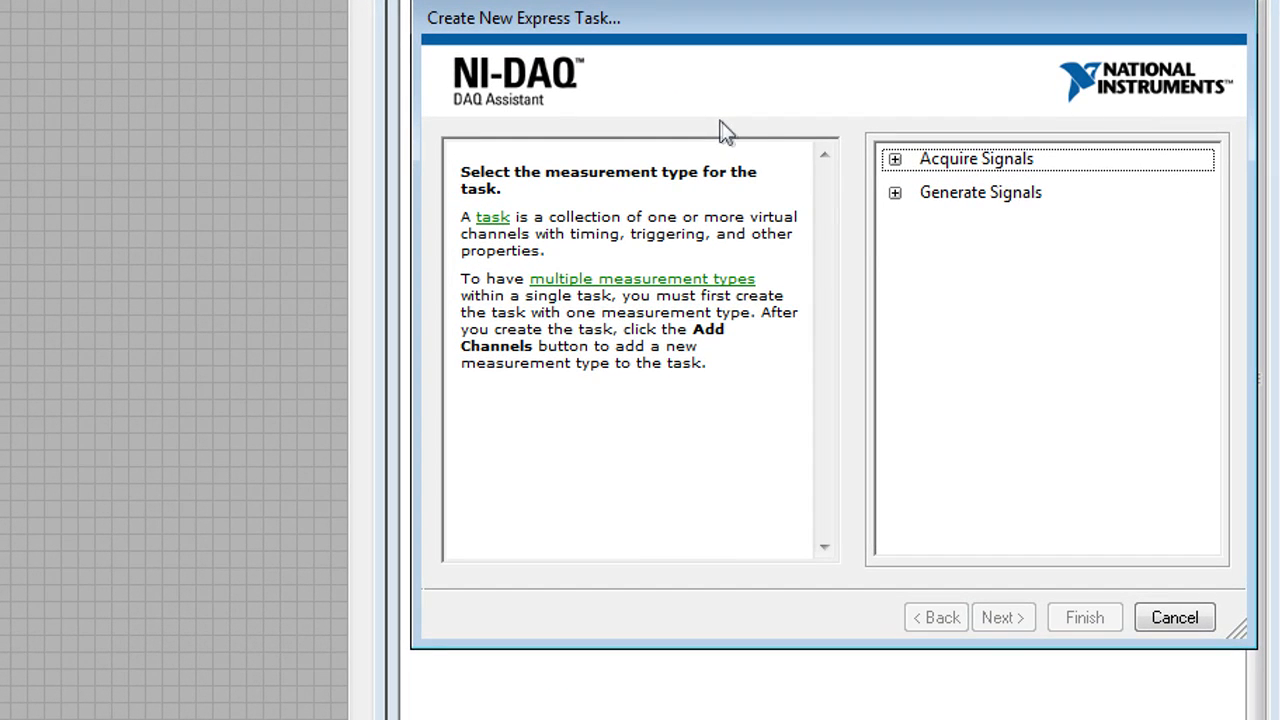
Create an analog input Voltage task on physical channel ai0.
left_click(894, 158)
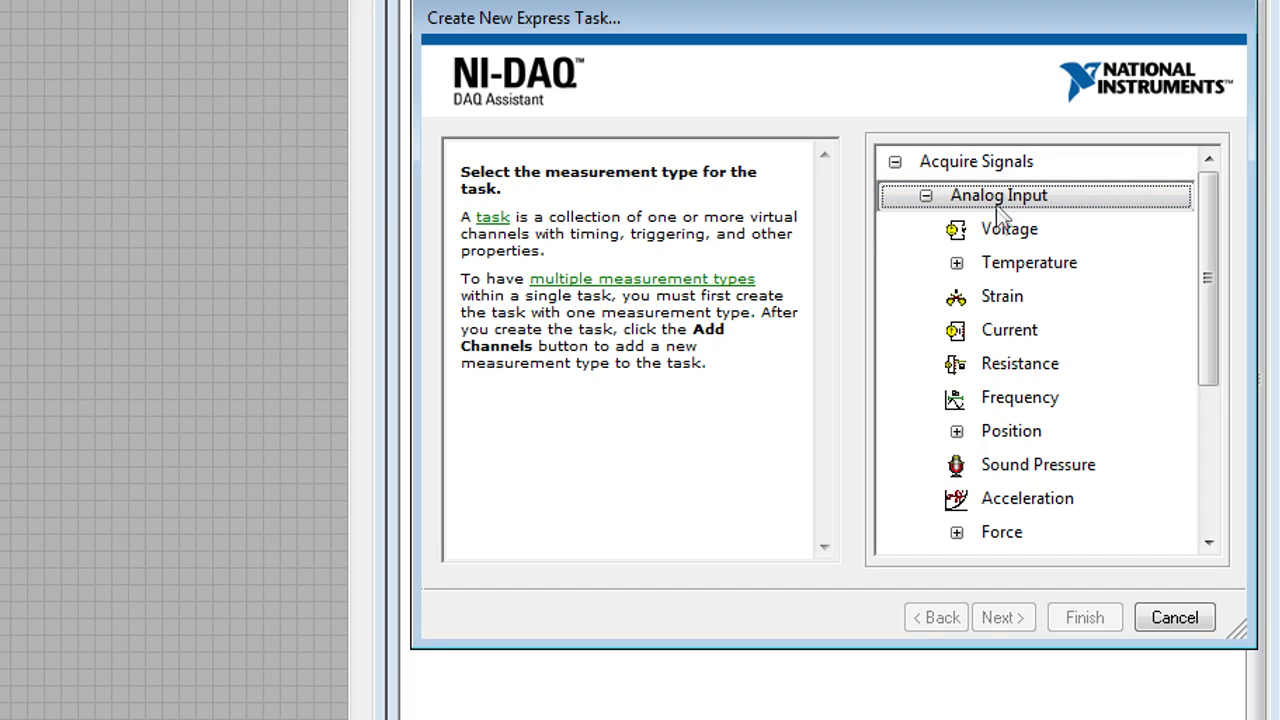
left_click(1008, 229)
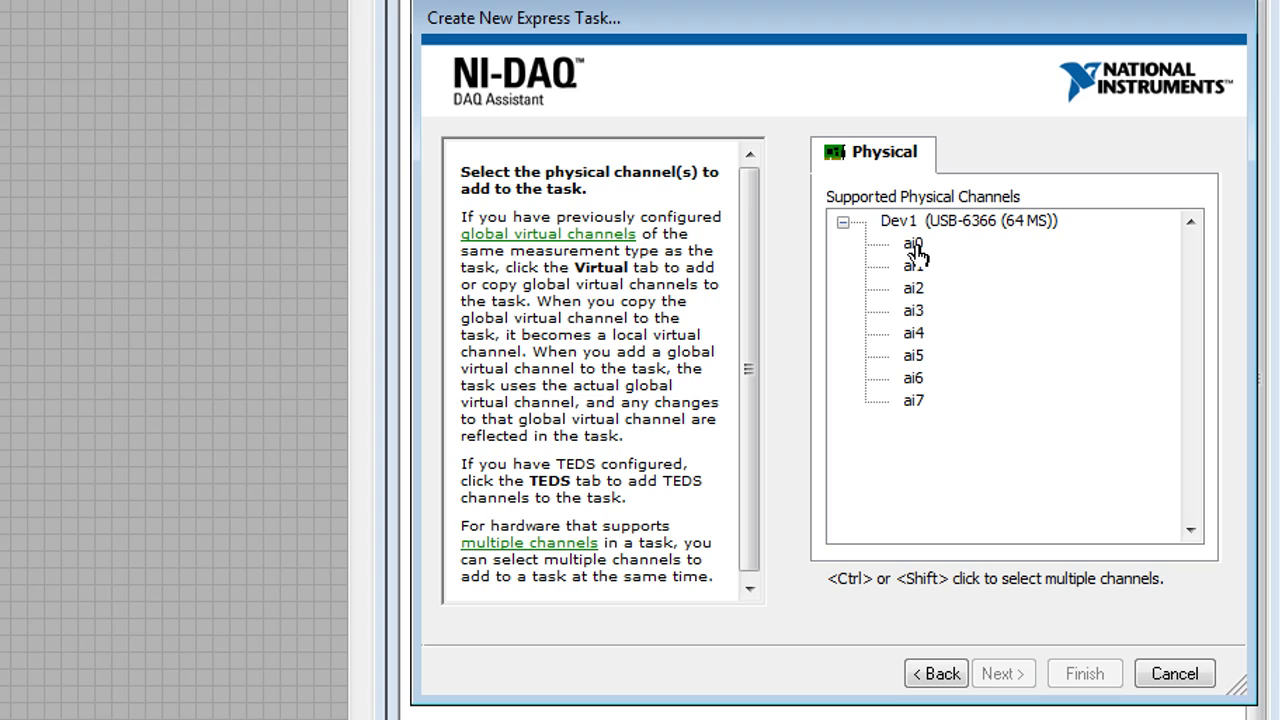
left_click(912, 242)
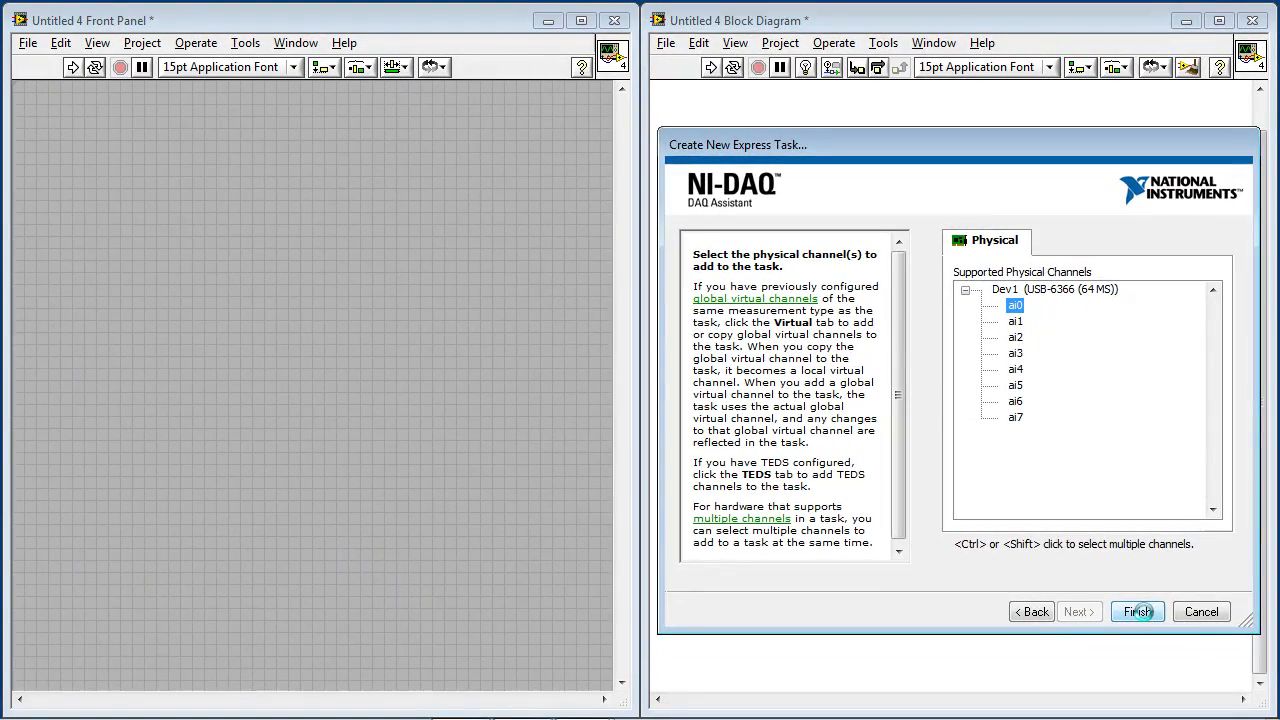
left_click(1136, 611)
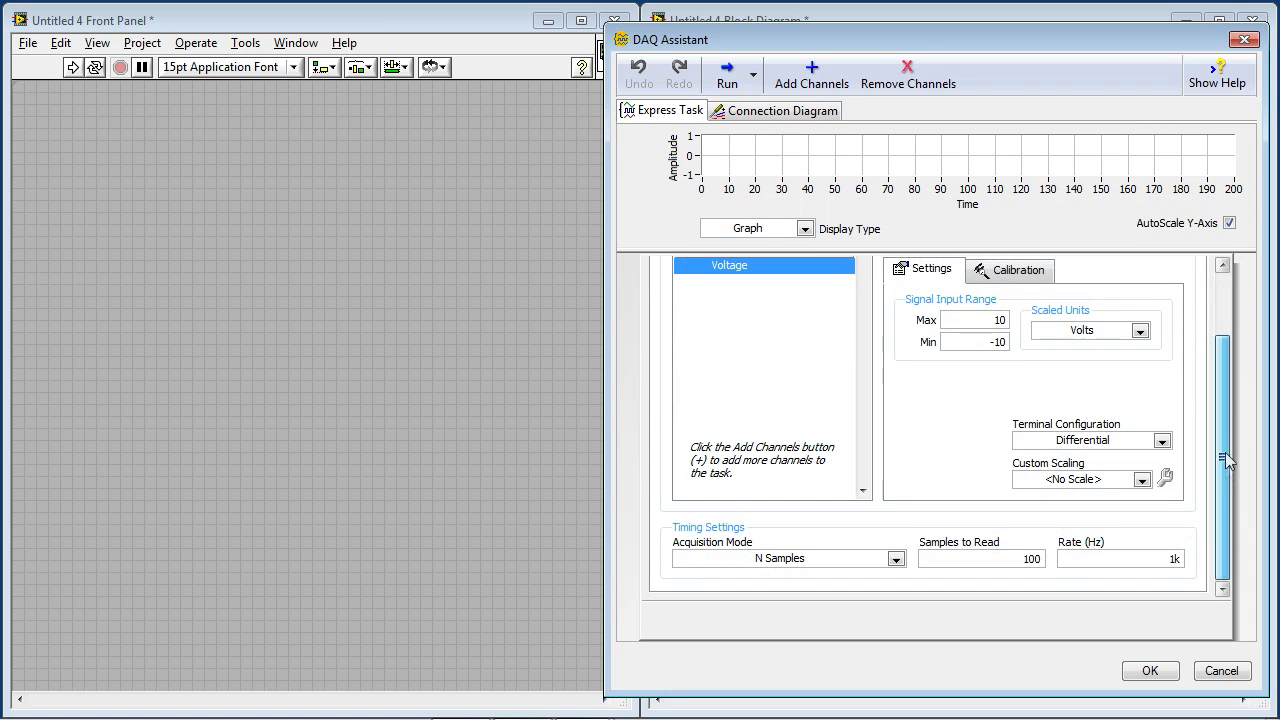
Set the task's acquisition mode to Continuous Samples.
left_click(895, 558)
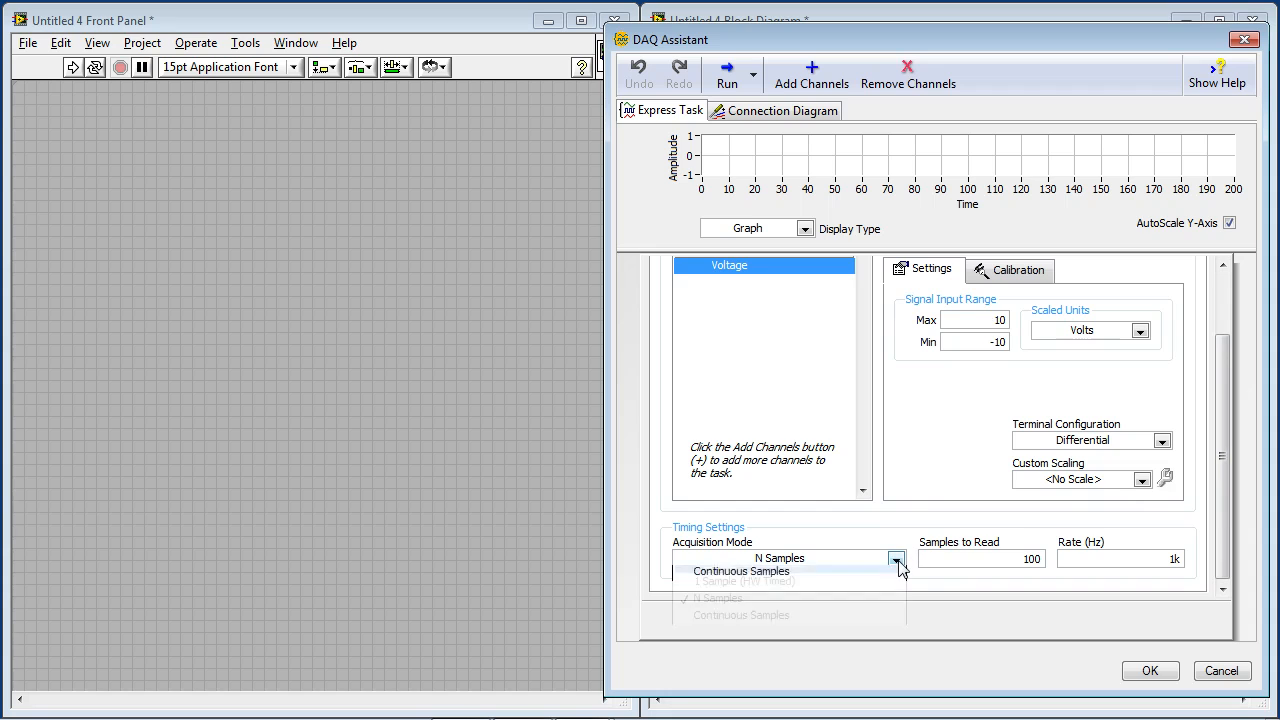
left_click(741, 571)
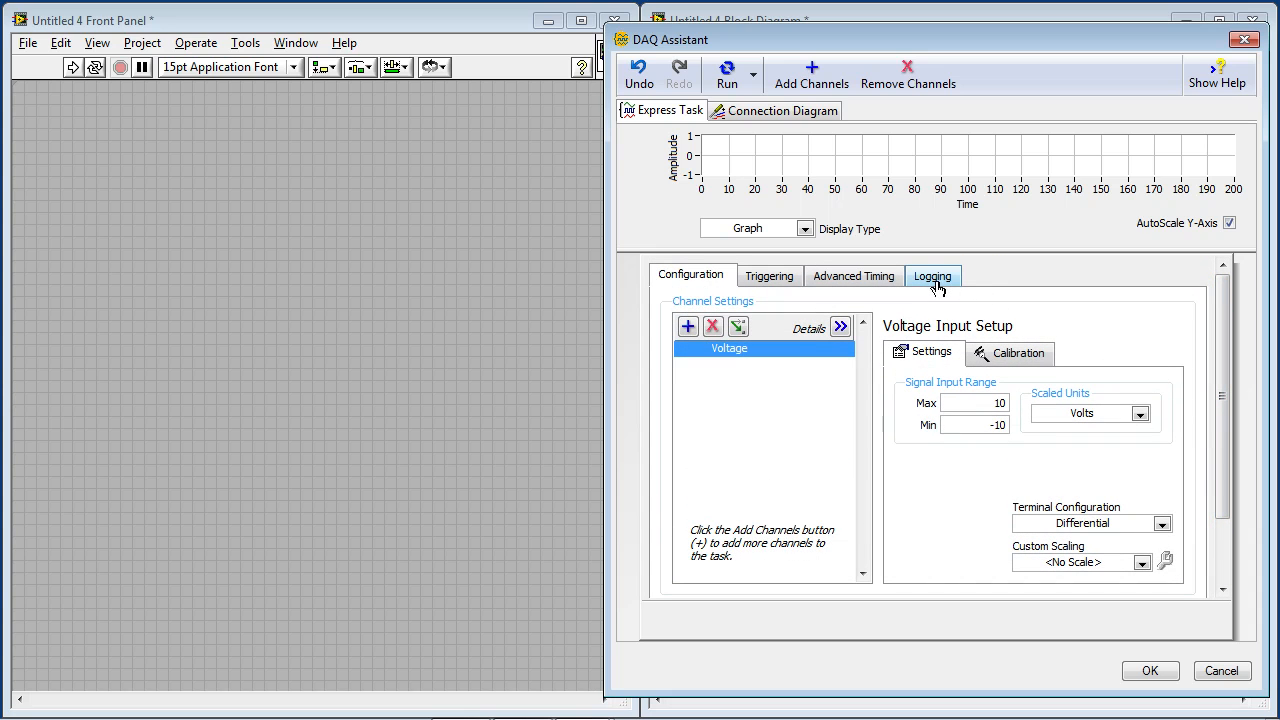
Enable TDMS logging to 'distance' on the Desktop and accept the task settings.
left_click(932, 275)
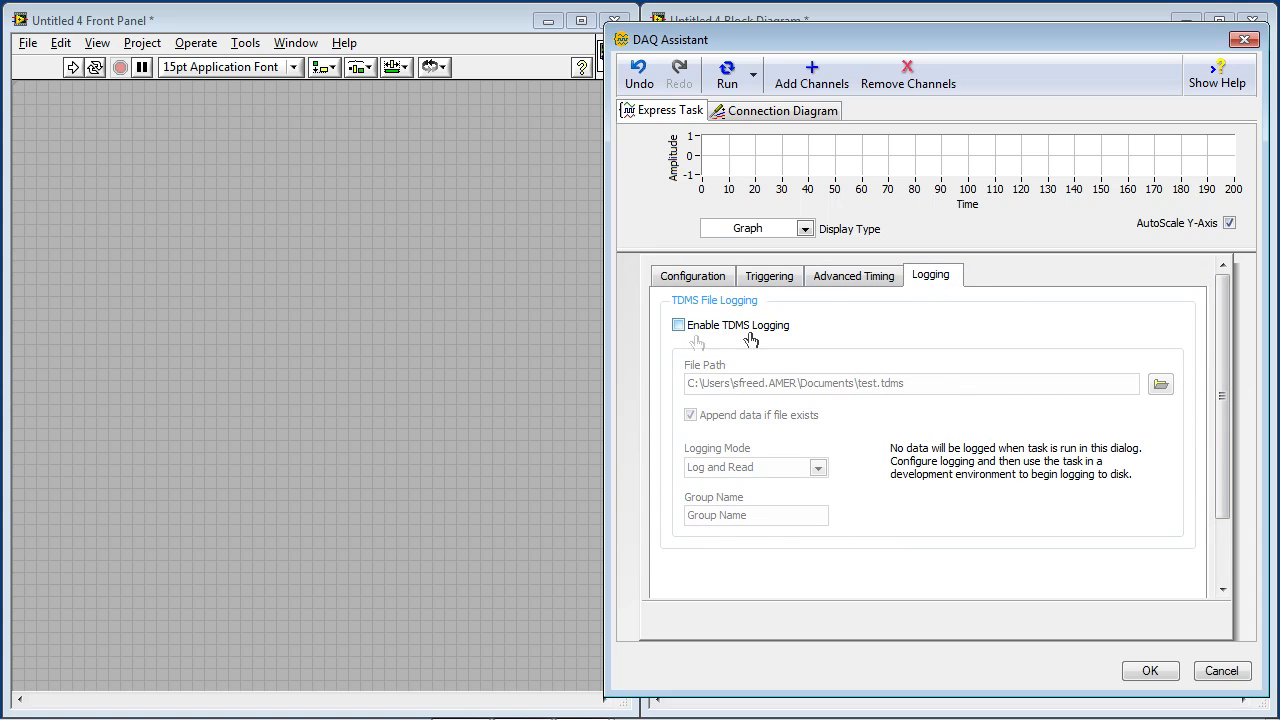
left_click(678, 325)
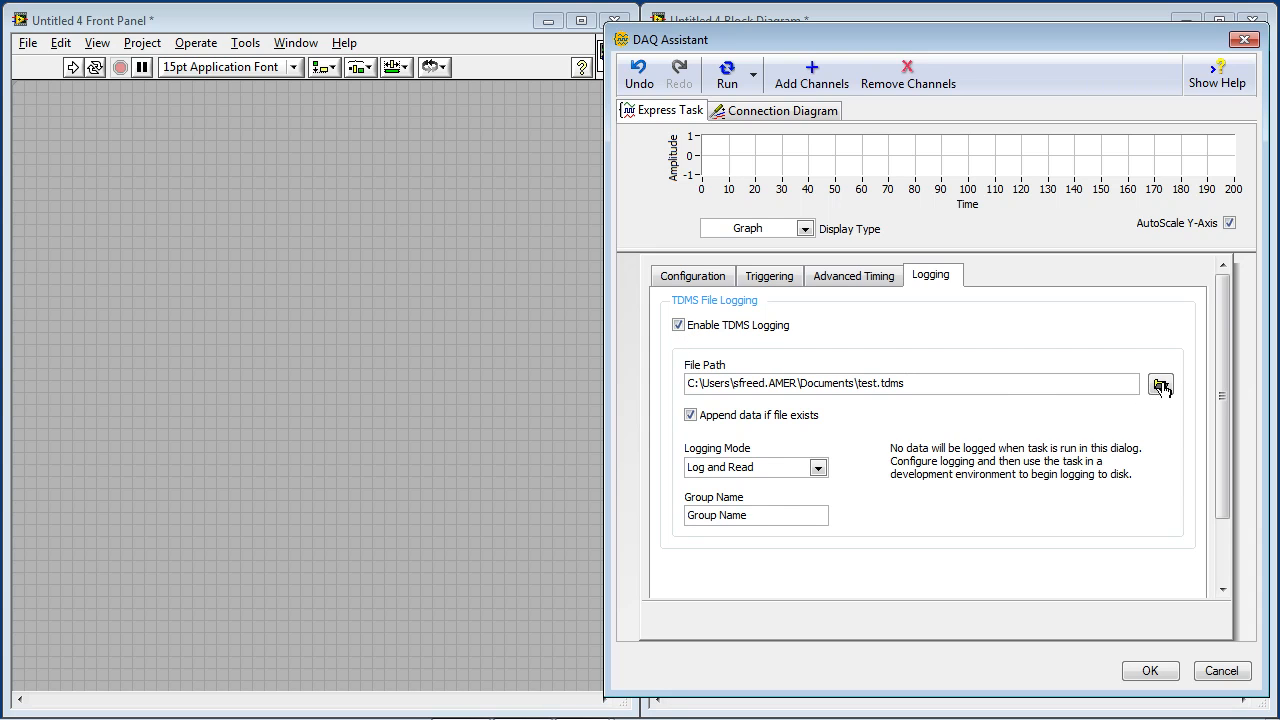
left_click(1160, 383)
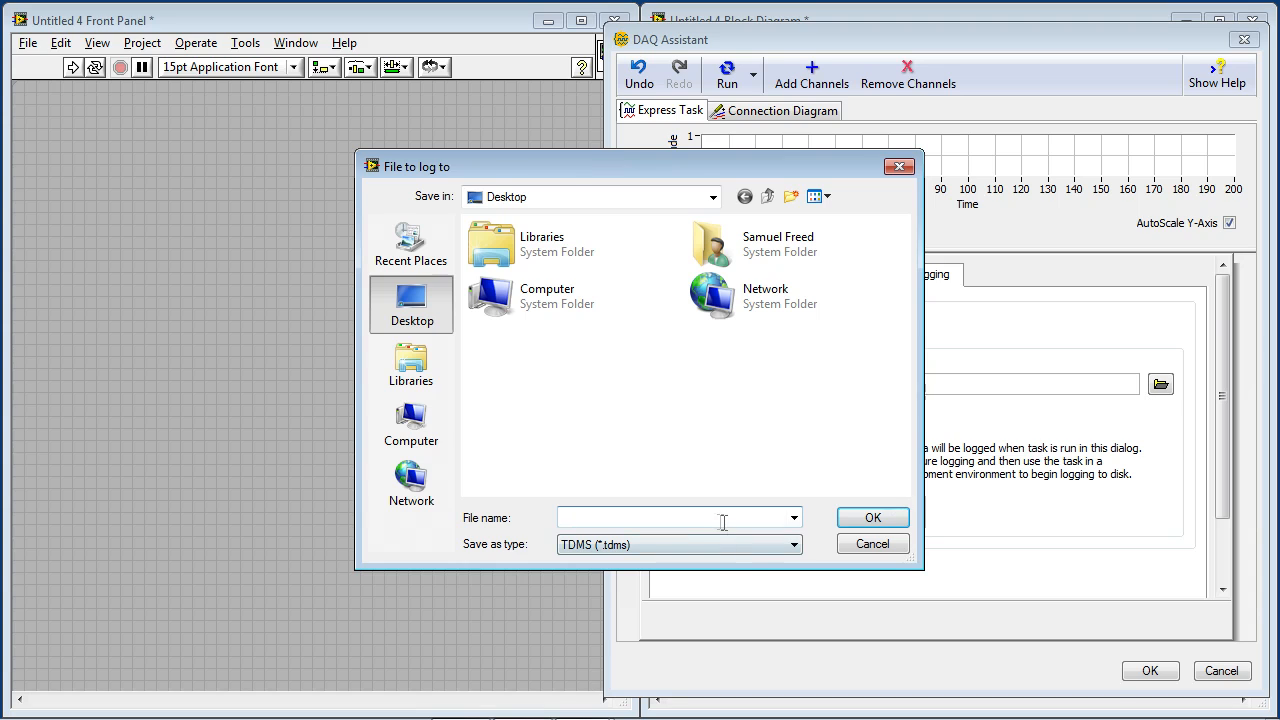
type("d")
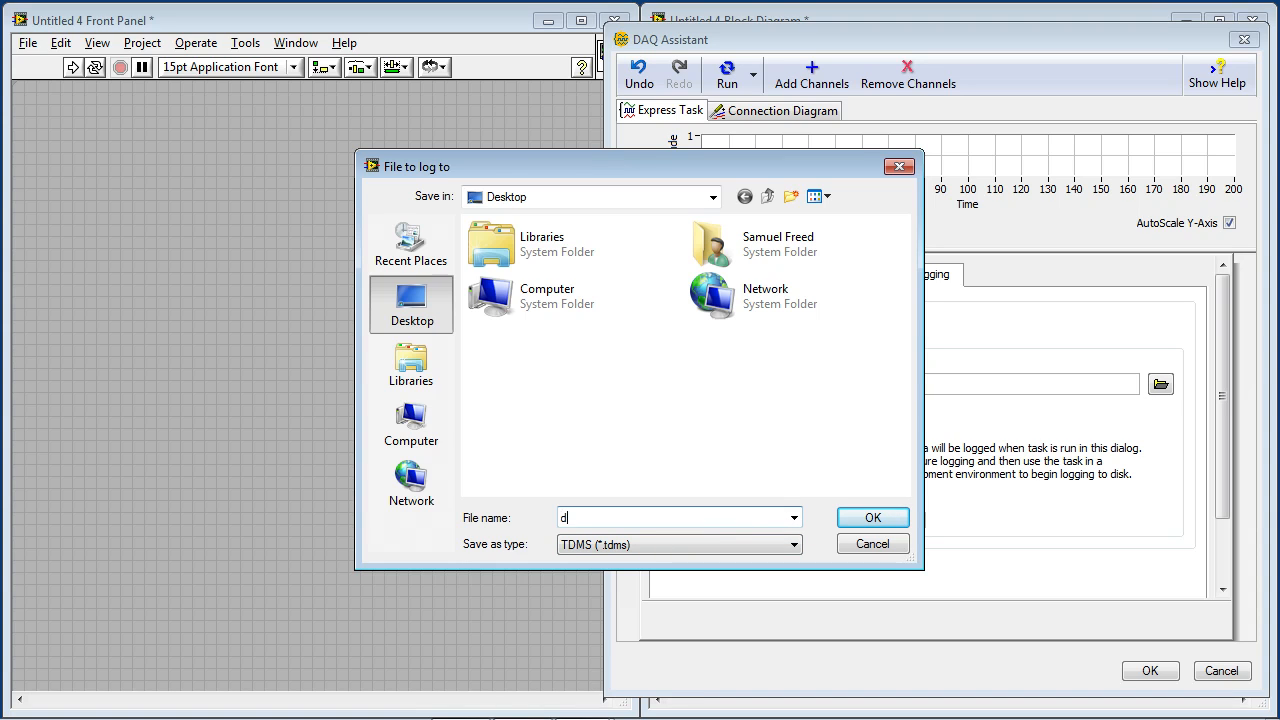
type("istance")
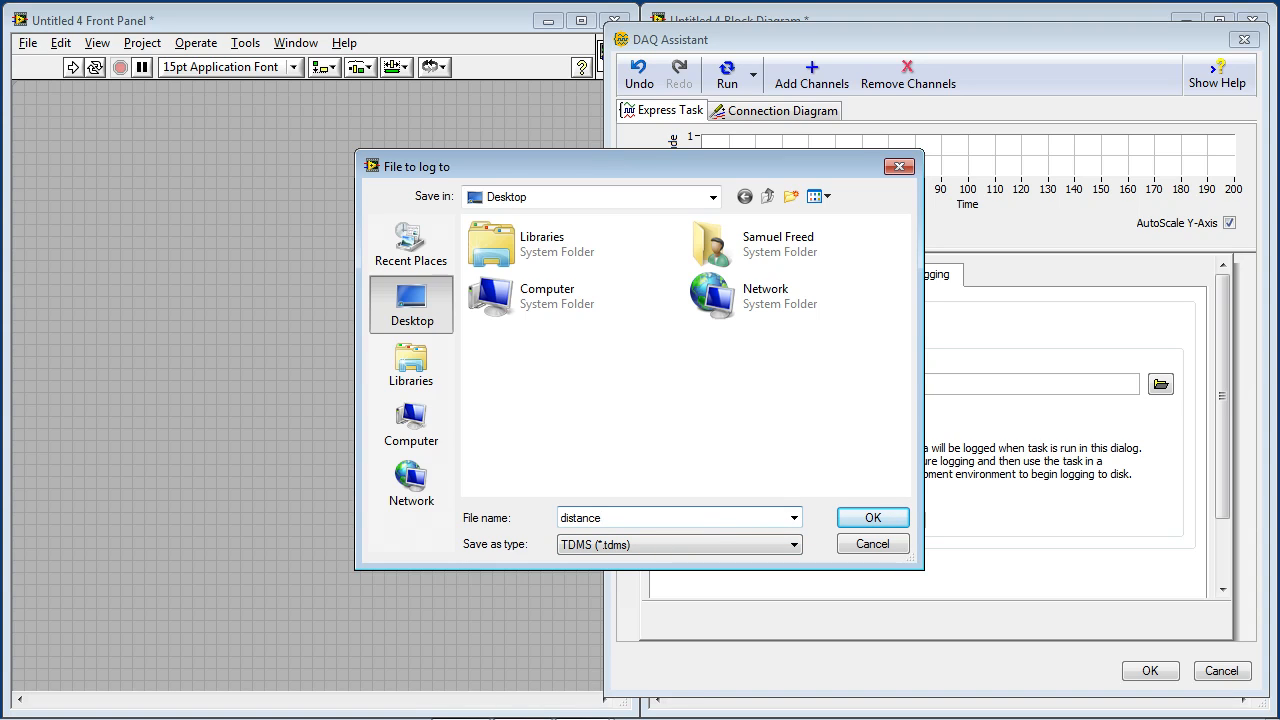
left_click(871, 517)
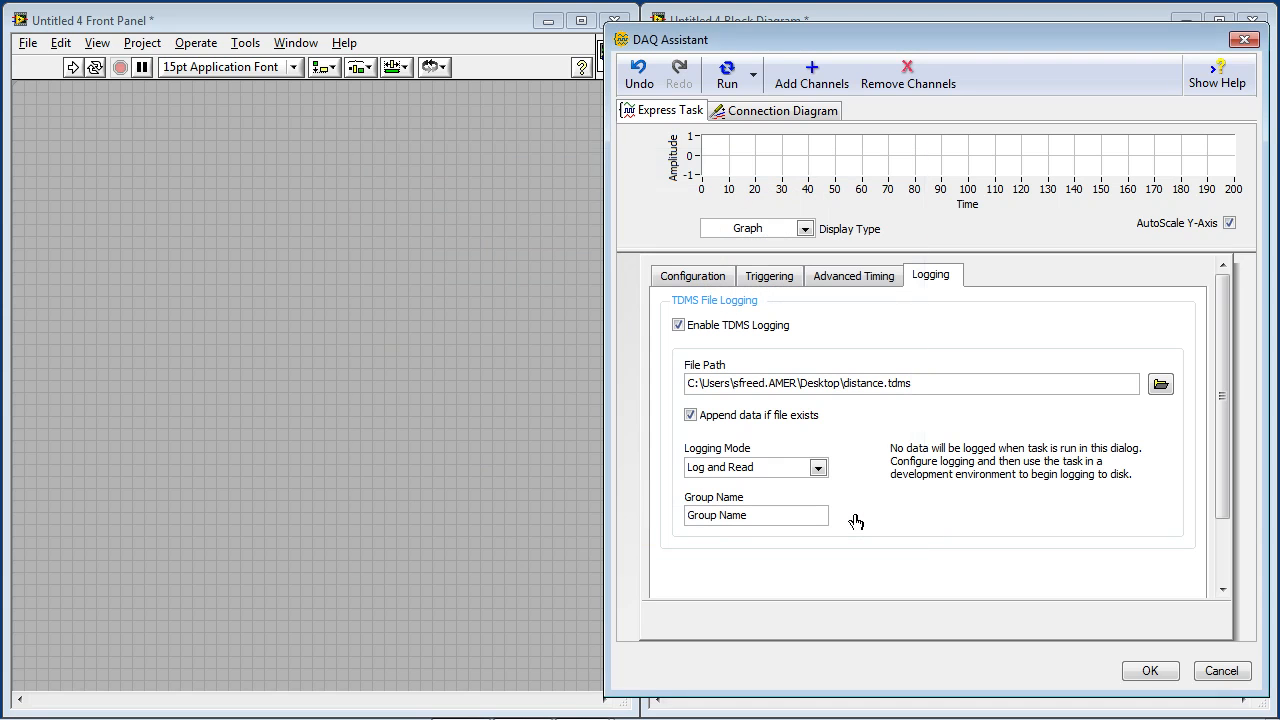
mouse_move(1133, 549)
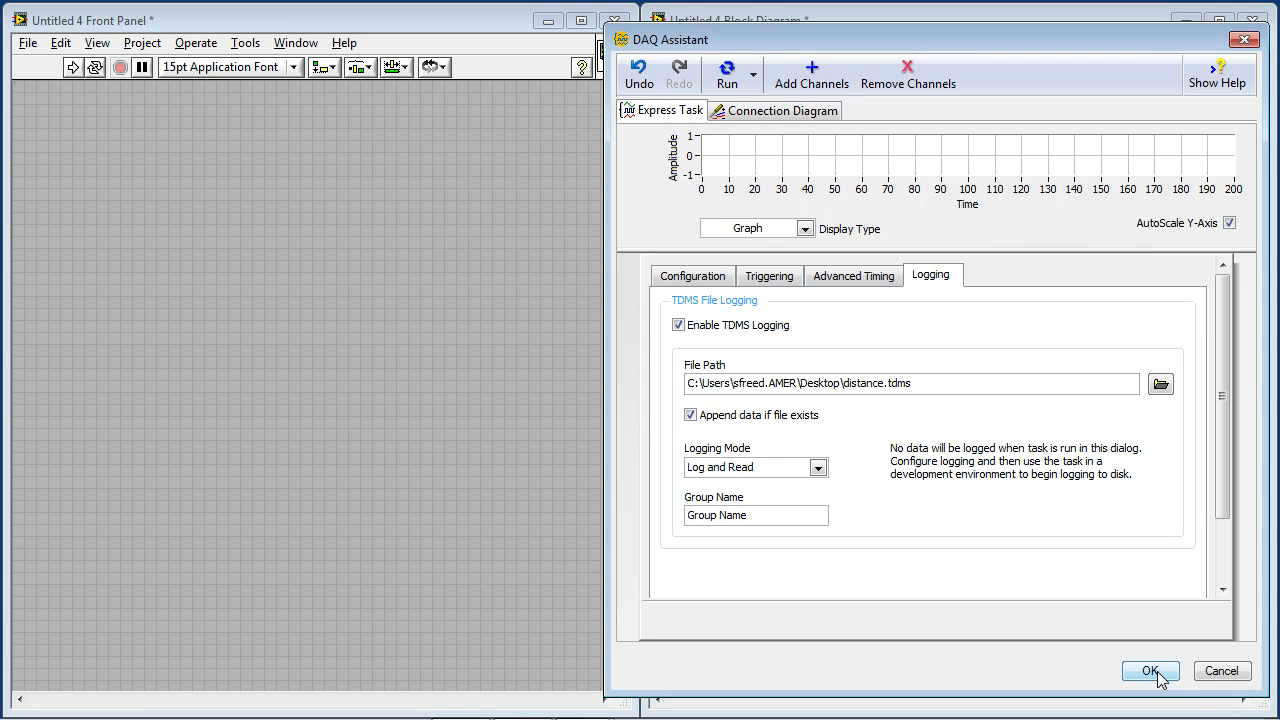
left_click(1149, 670)
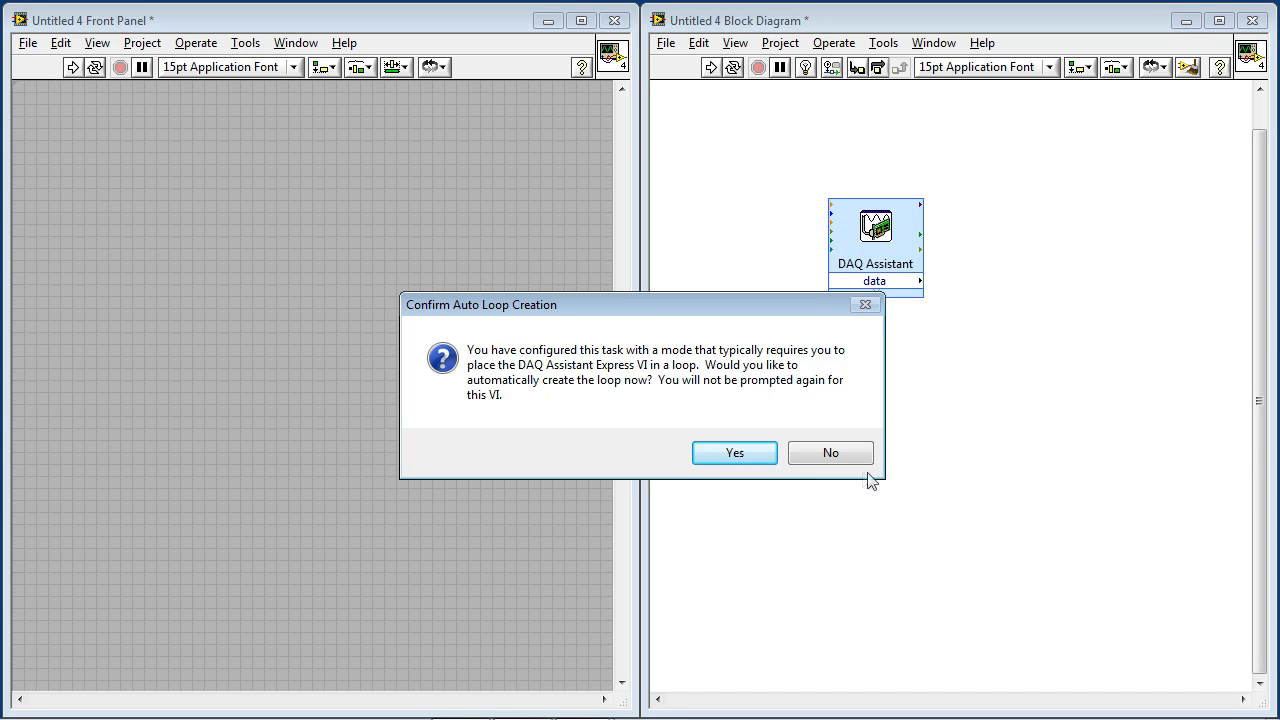
Accept auto-creating a While Loop around the DAQ Assistant.
left_click(734, 452)
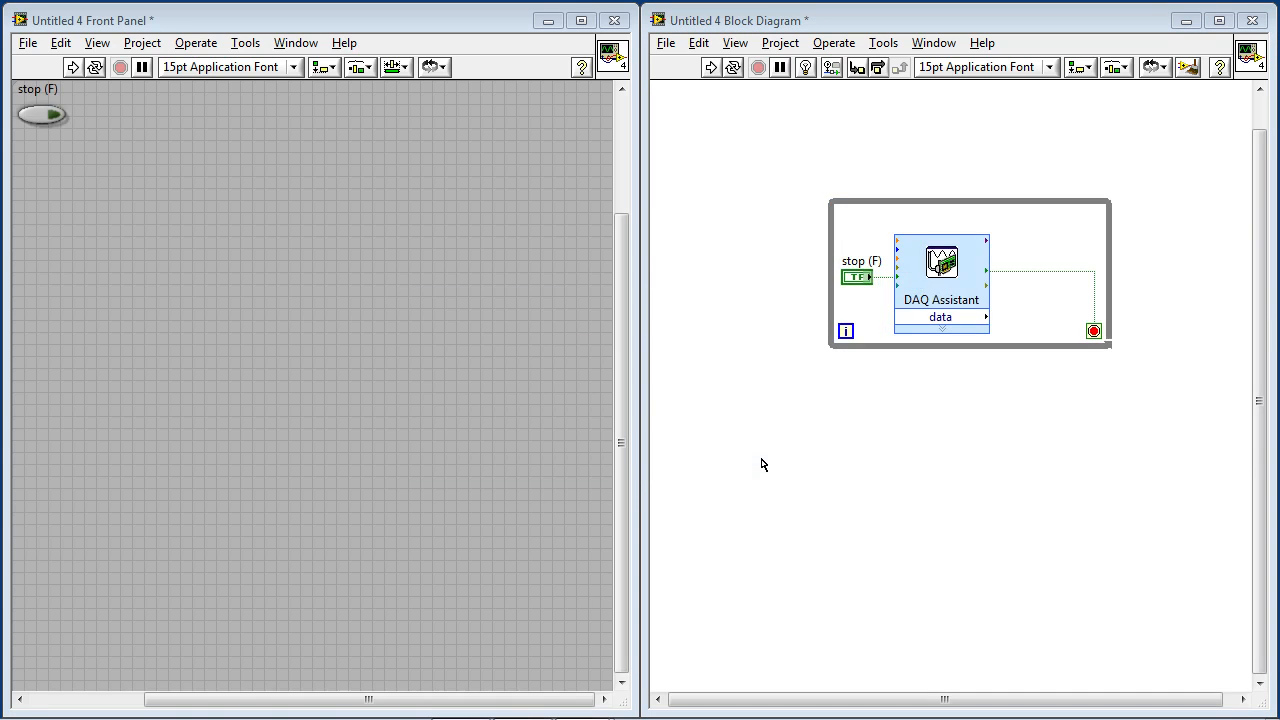
mouse_move(1000, 356)
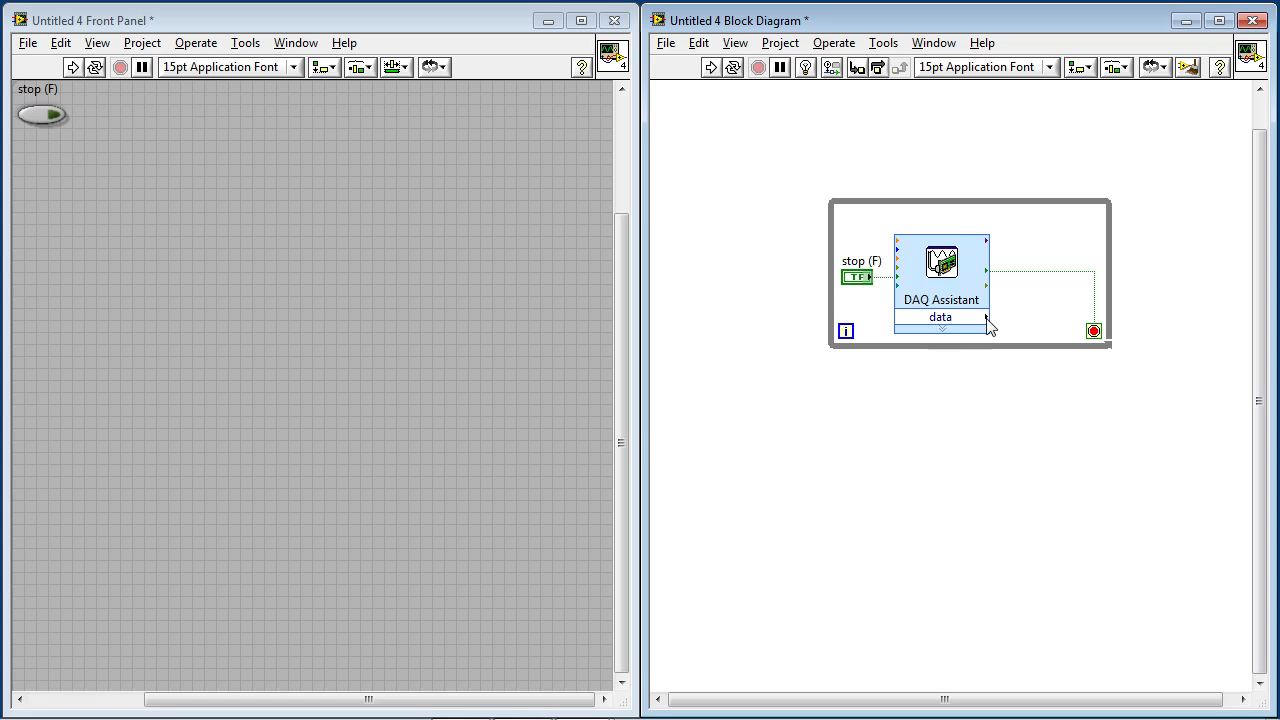
mouse_move(1091, 542)
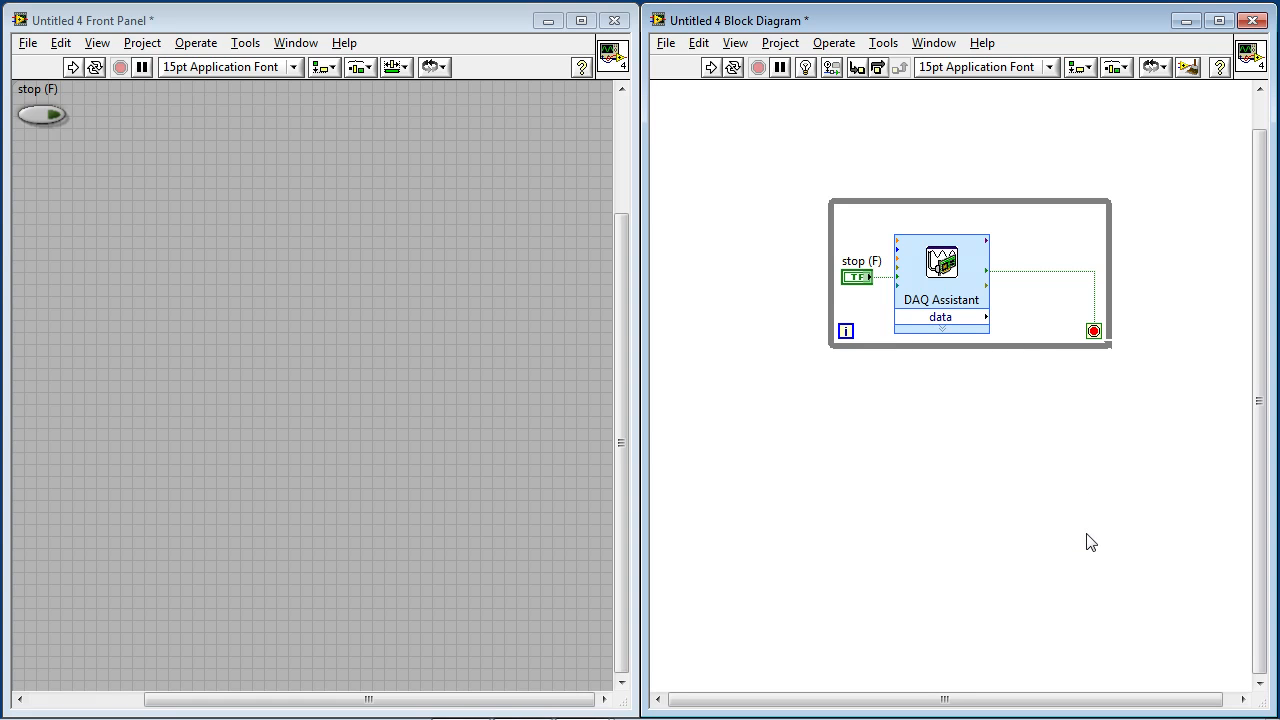
mouse_move(938, 570)
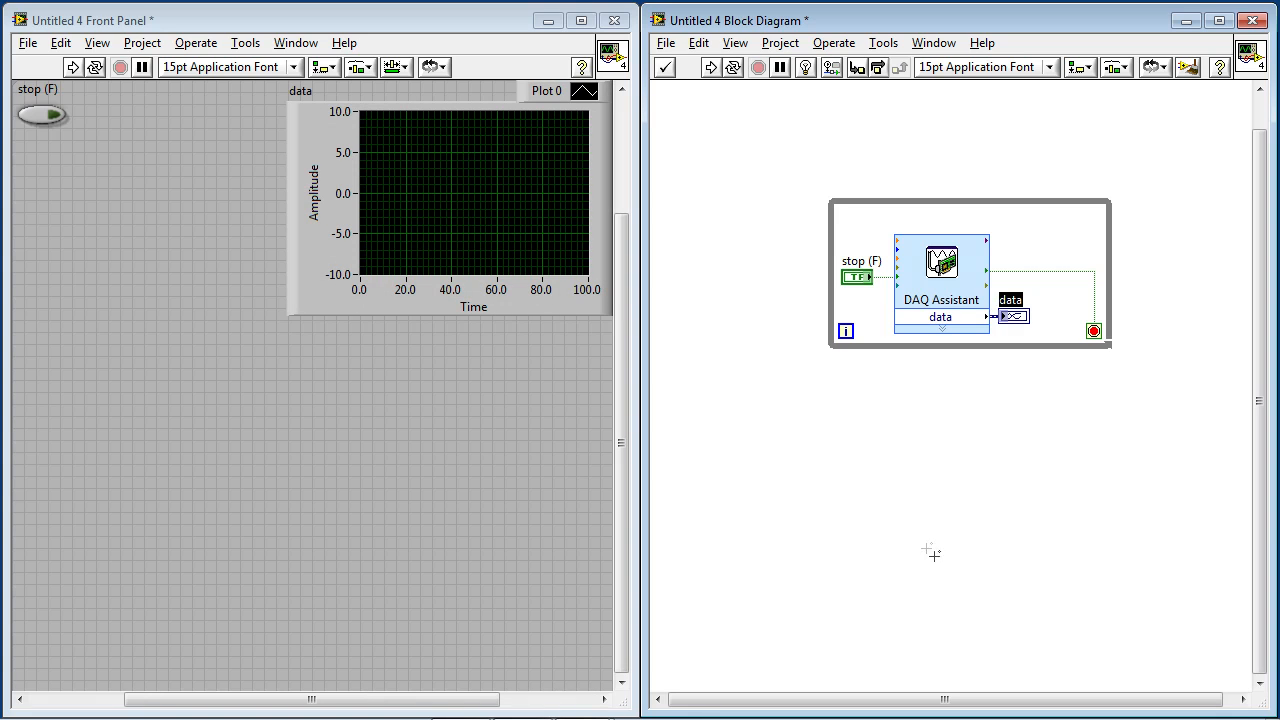
Change the graph's Amplitude axis minimum from -10 to 0.
left_click(449, 200)
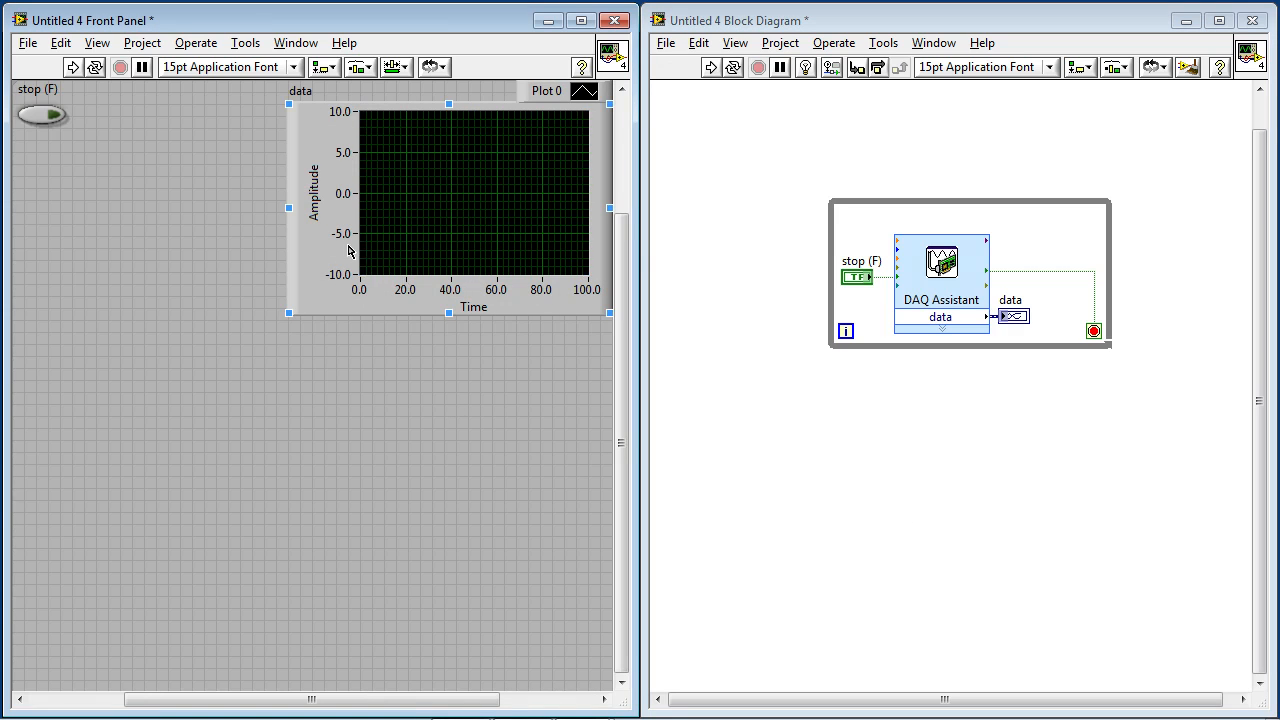
left_click(390, 374)
type("0")
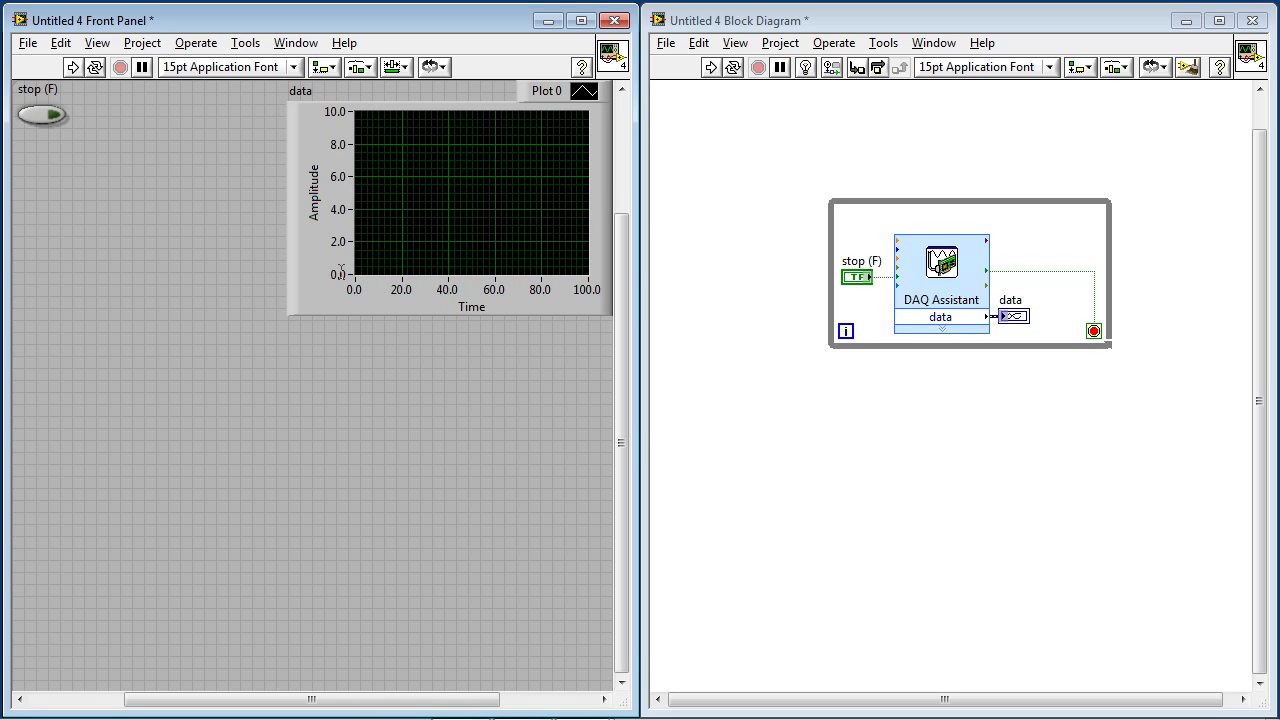
left_click(450, 200)
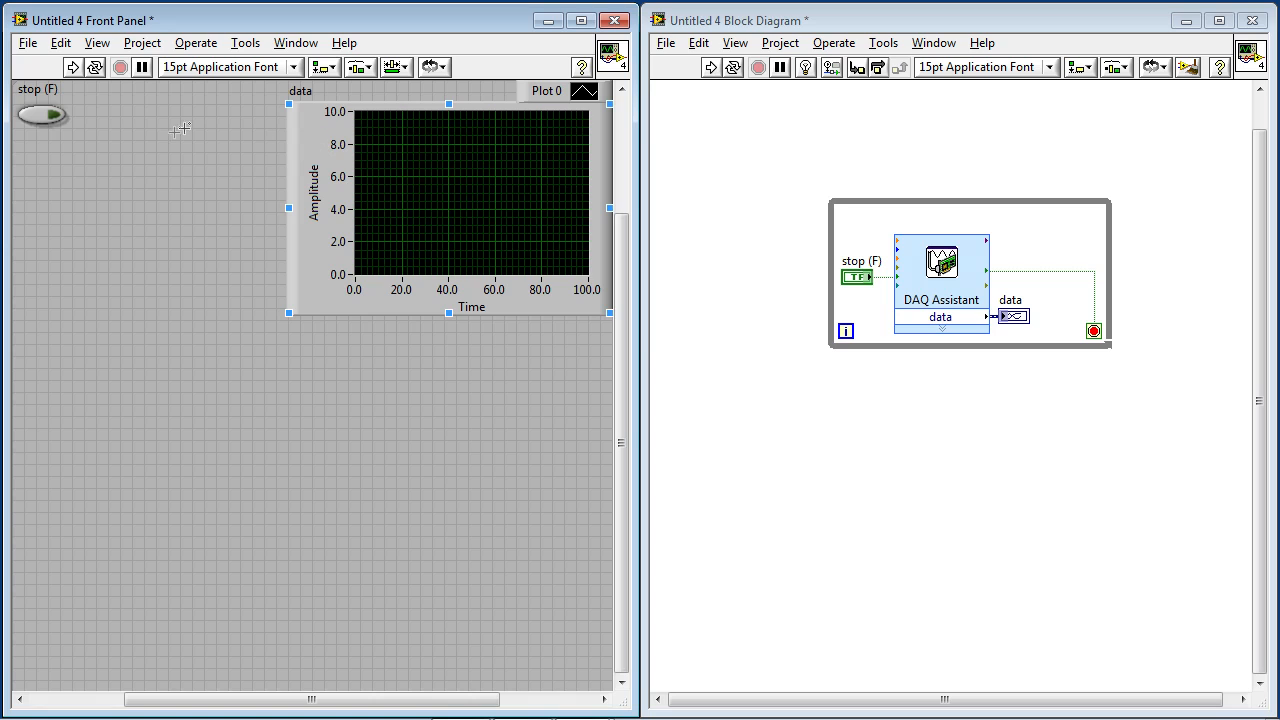
left_click(73, 67)
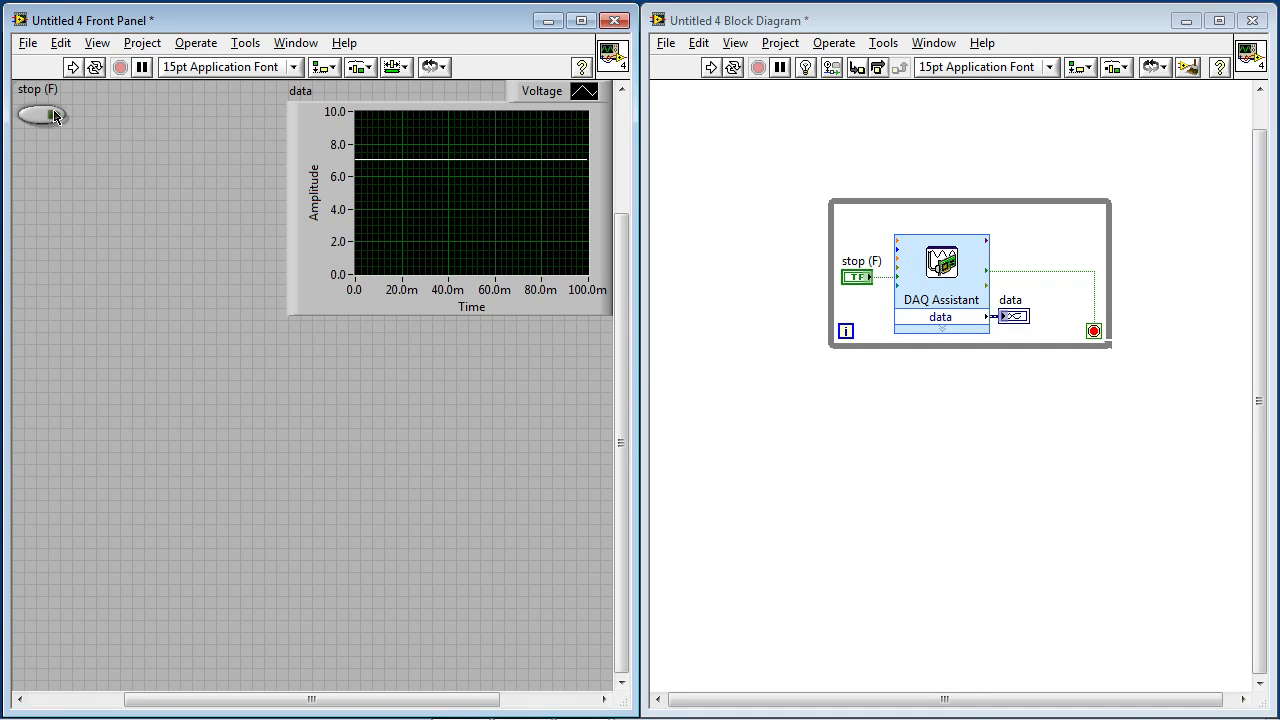
Stop the running VI after the steady voltage trace near 7 V appears.
left_click(42, 115)
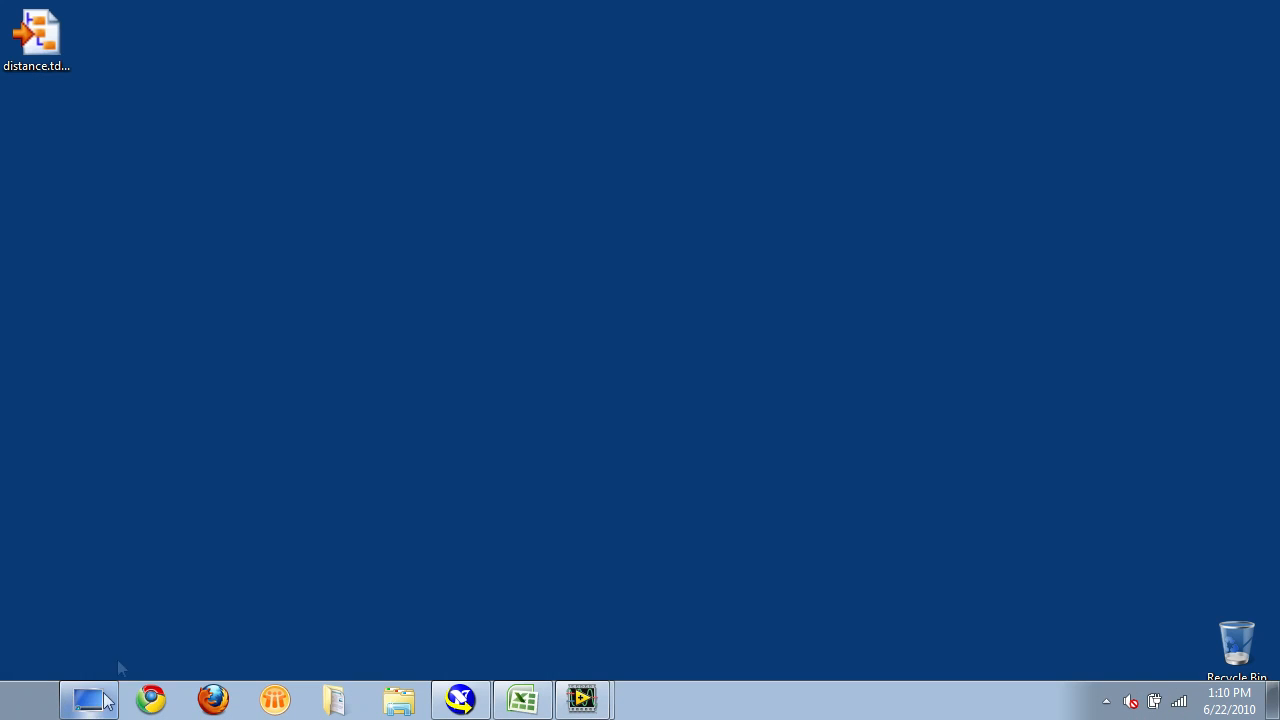
Show the desktop and open distance.tdms in Excel.
left_click(37, 37)
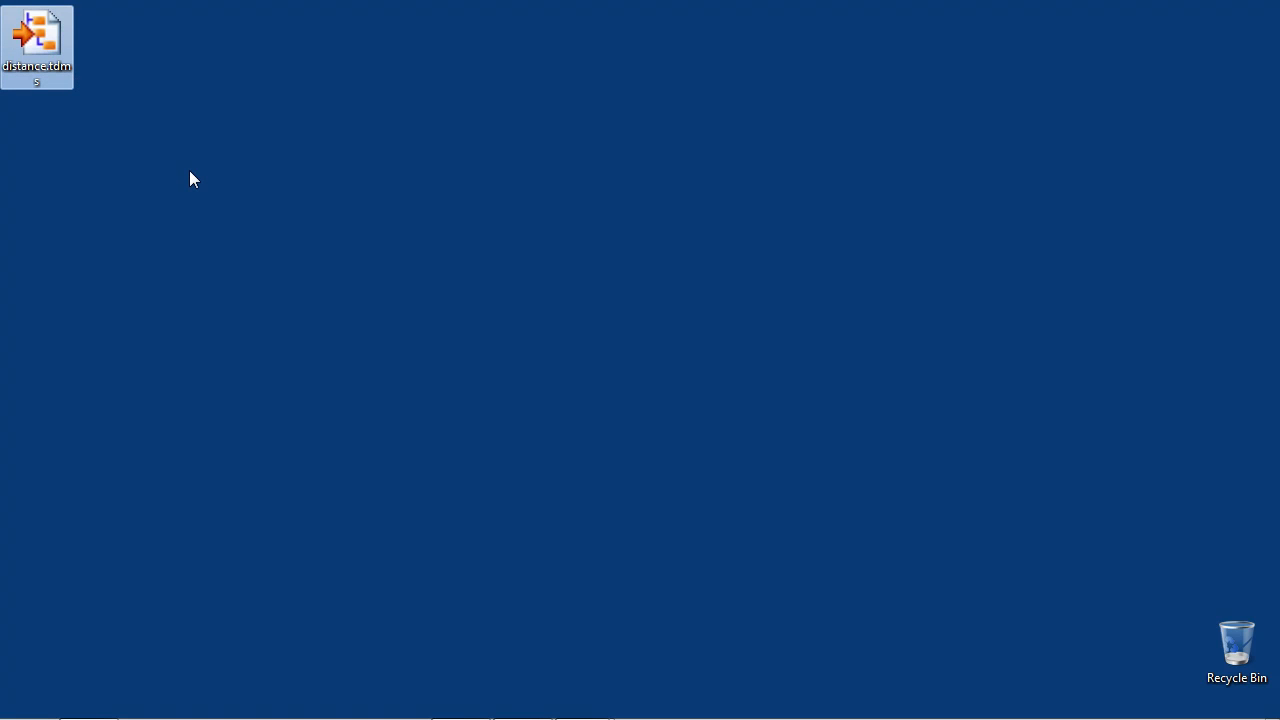
double_click(37, 40)
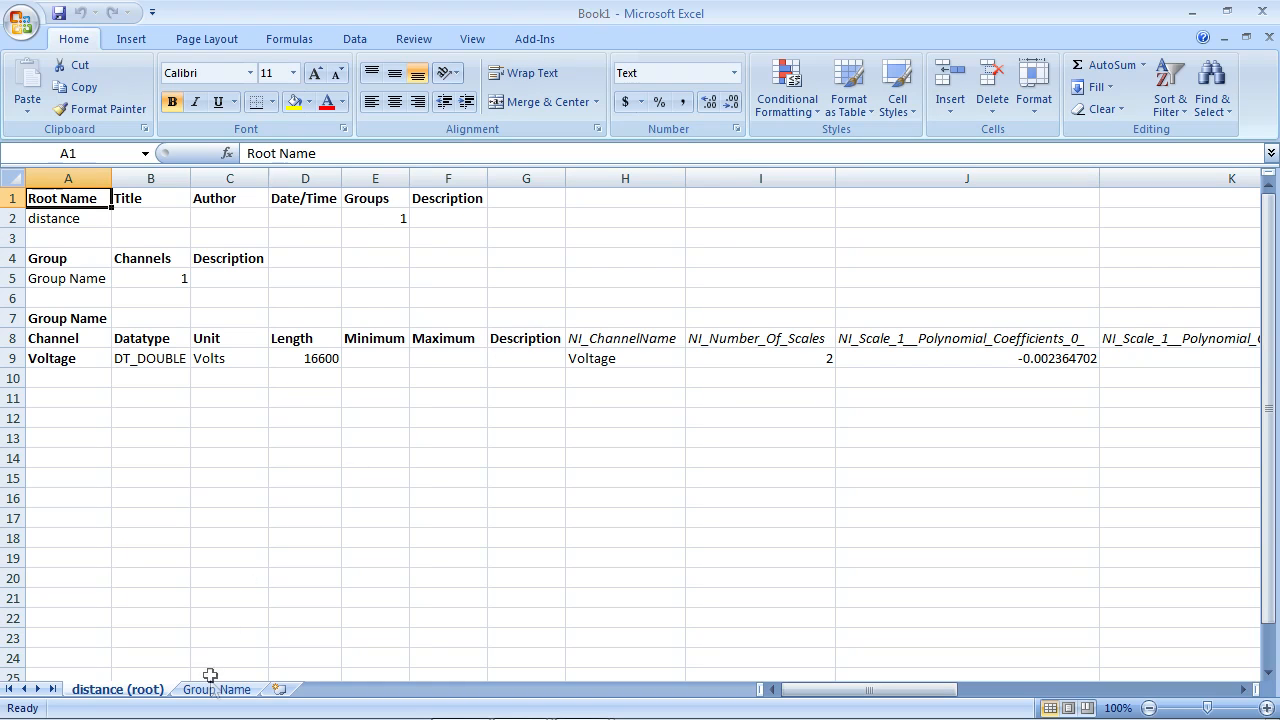
View the Group Name sheet and scroll through the Voltage readings near 7.06.
left_click(216, 689)
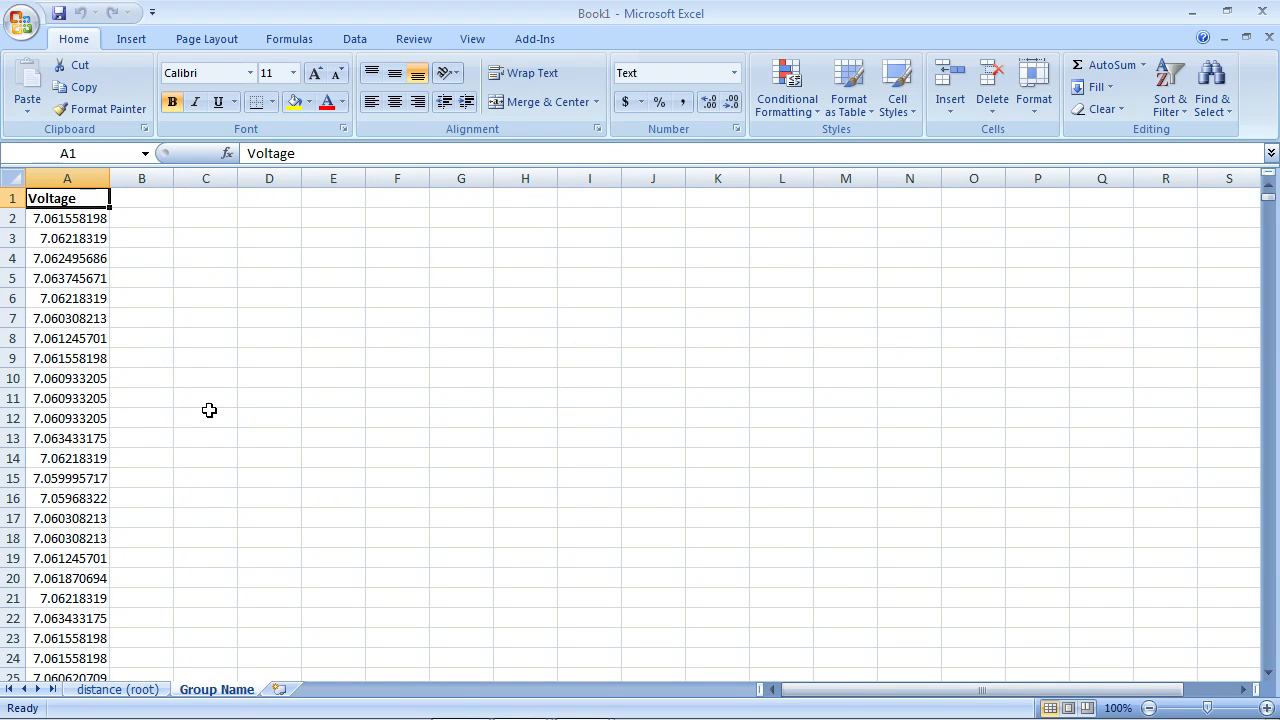
mouse_move(152, 378)
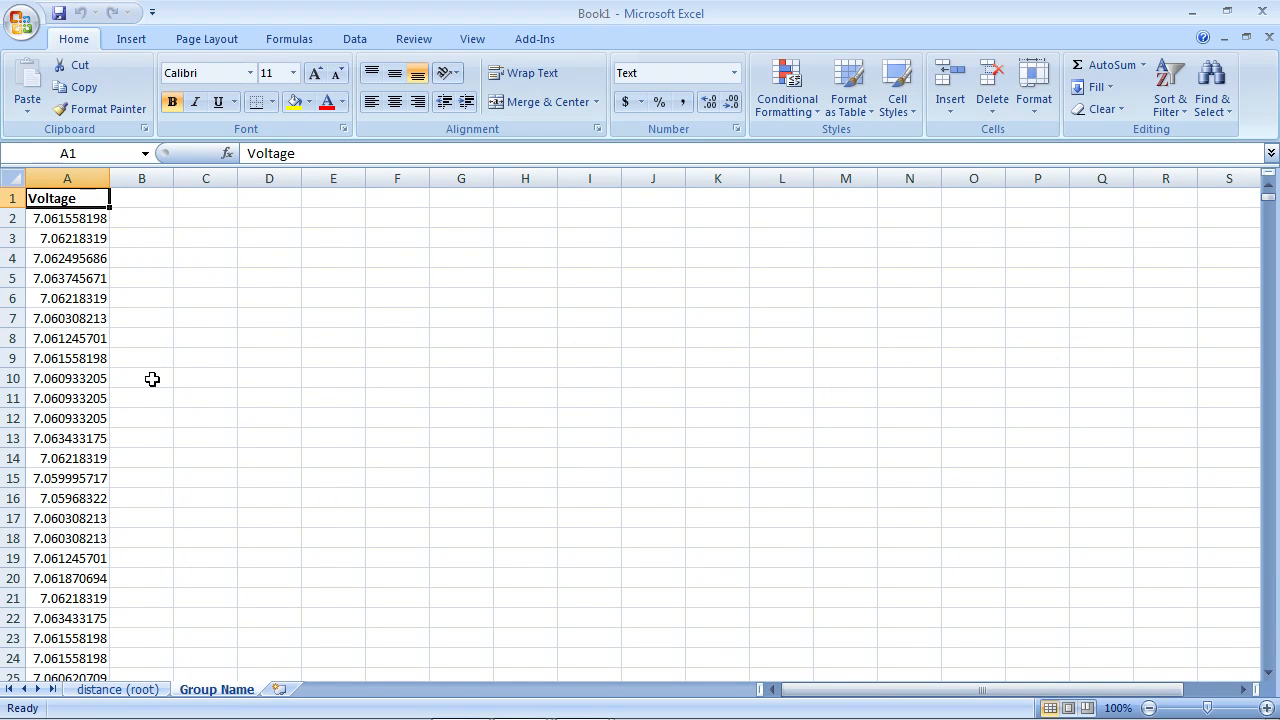
mouse_move(188, 367)
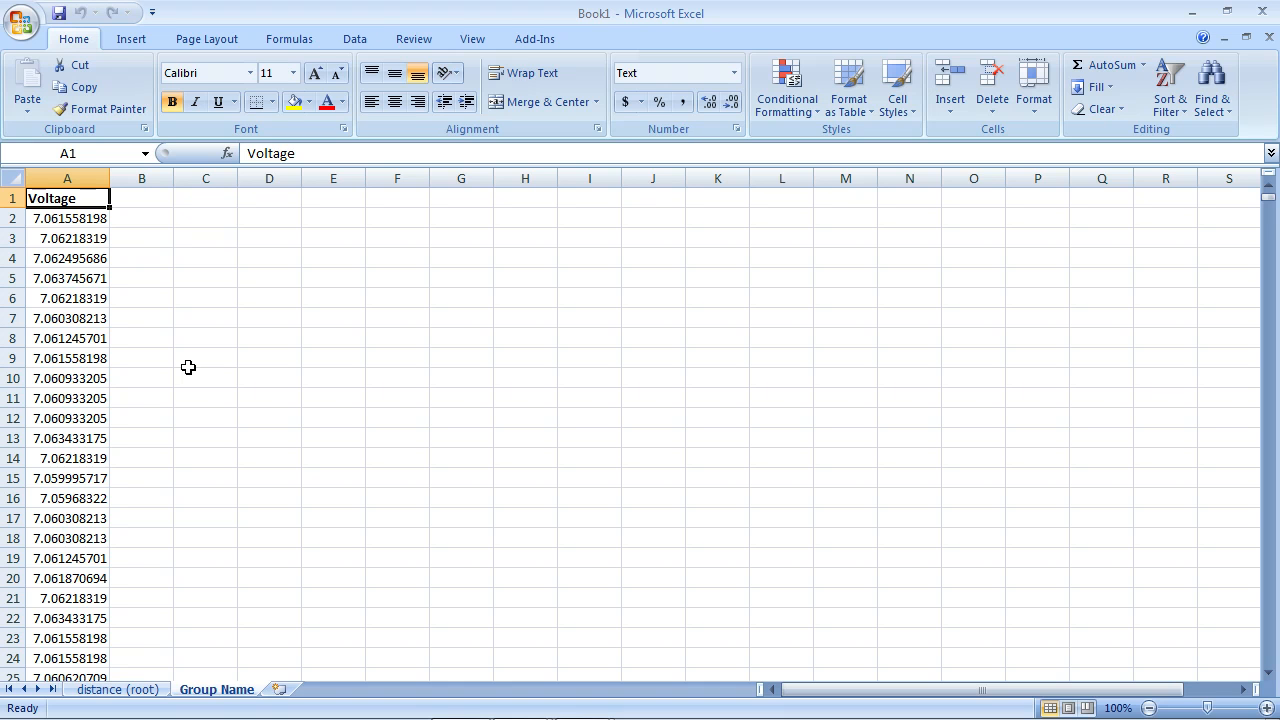
scroll("down", 3)
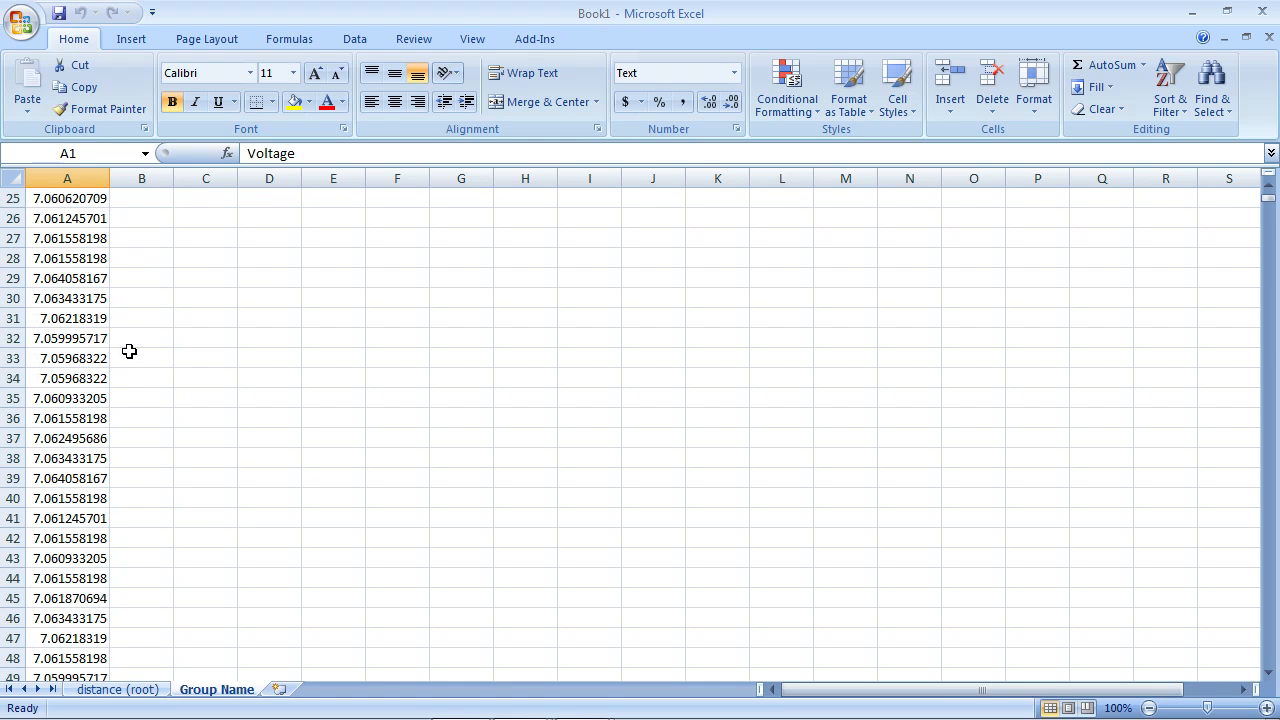